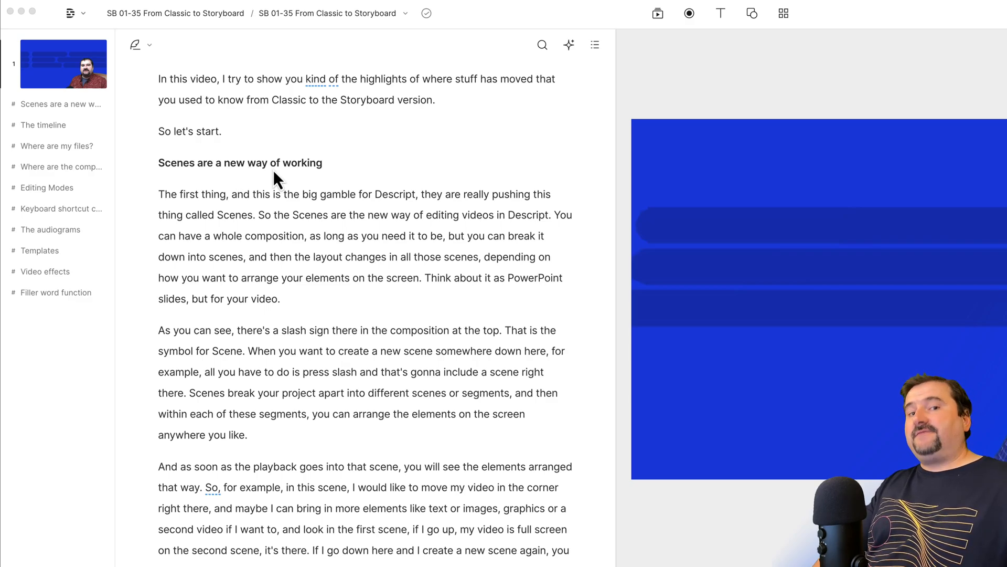
mouse_move(127, 175)
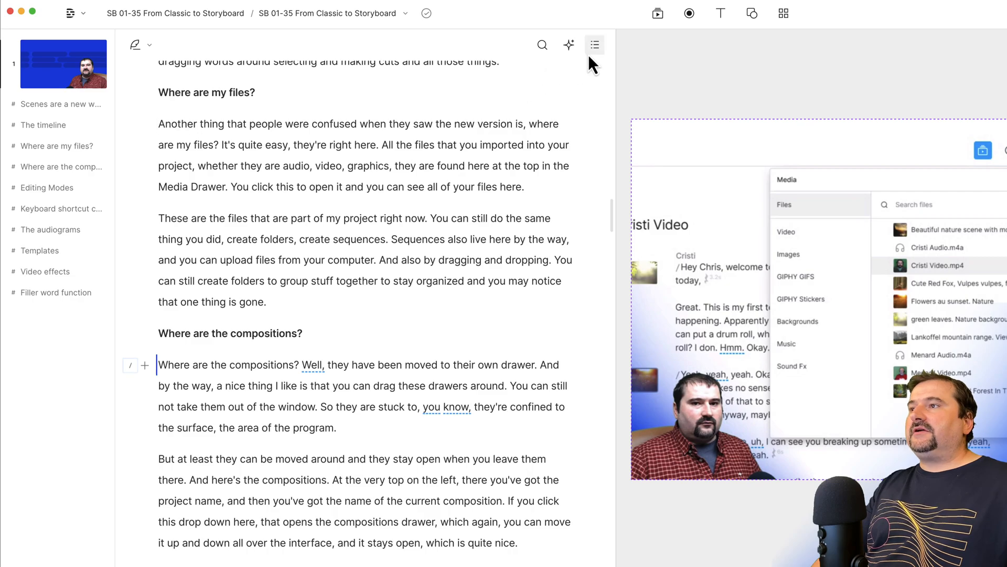
- Open the script's section outline to jump to the Templates section
left_click(593, 44)
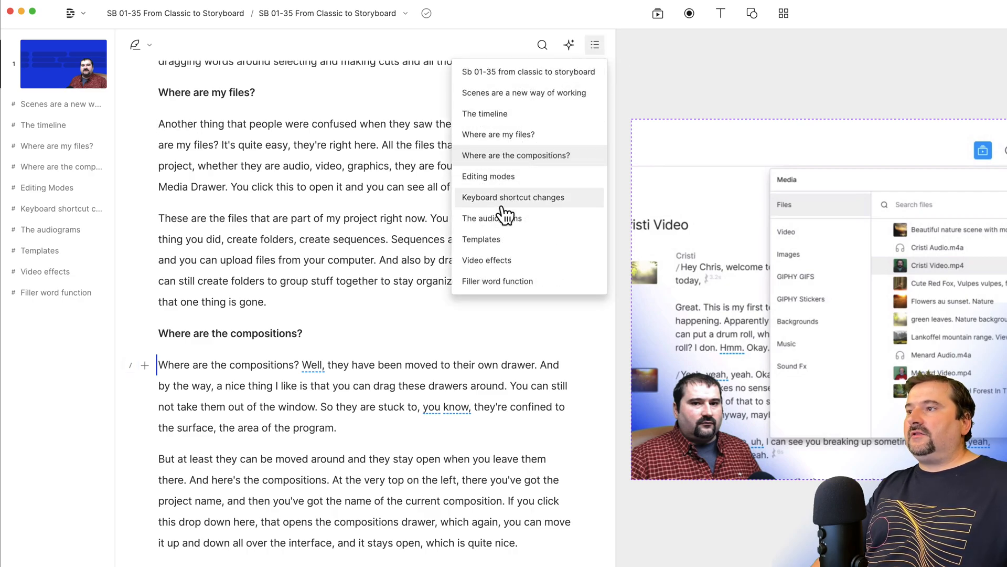
mouse_move(498, 286)
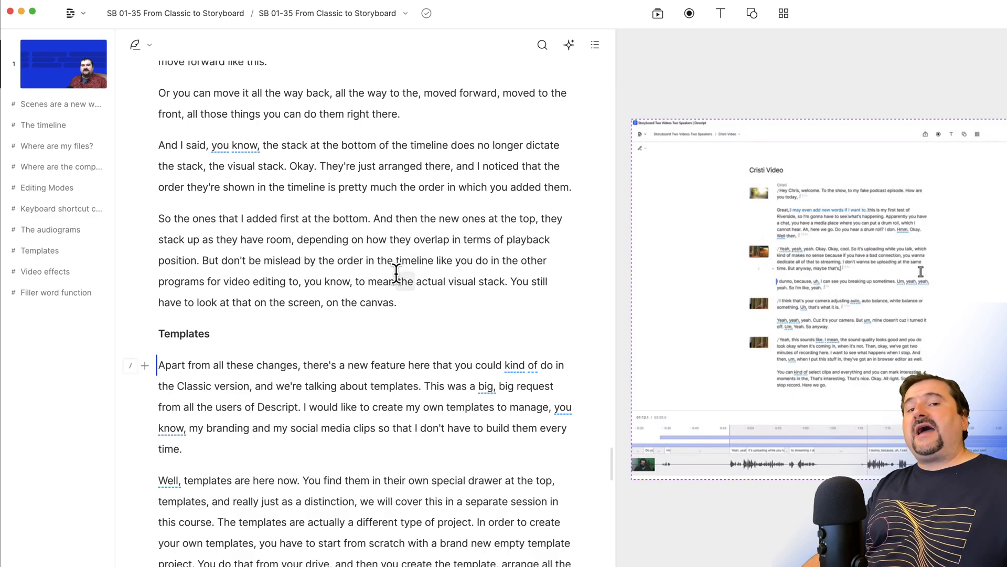
- Insert a marker titled 'This is a new topic' after the Chroma Key sentence
scroll("down", 3)
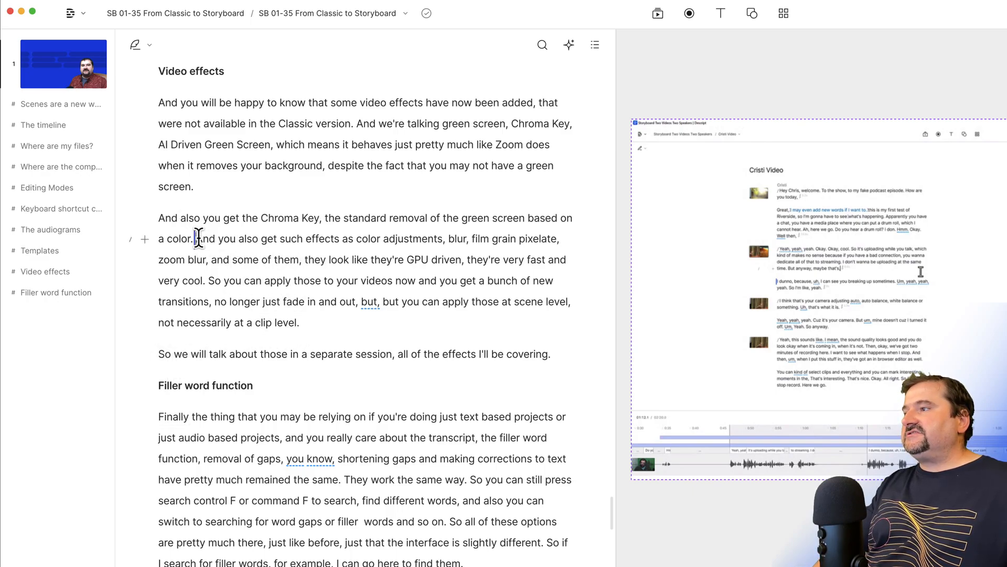
key("m")
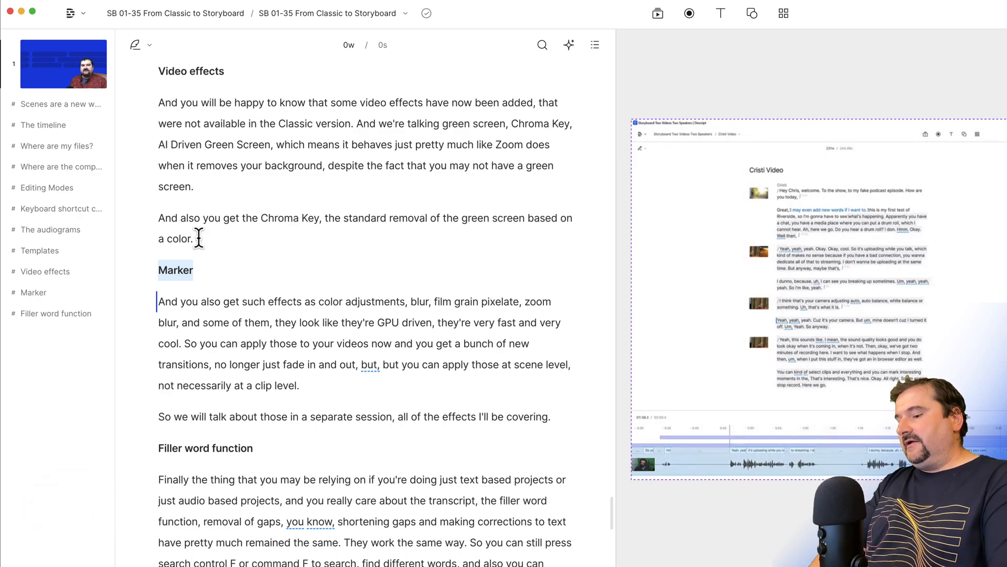
type("This is a new topic")
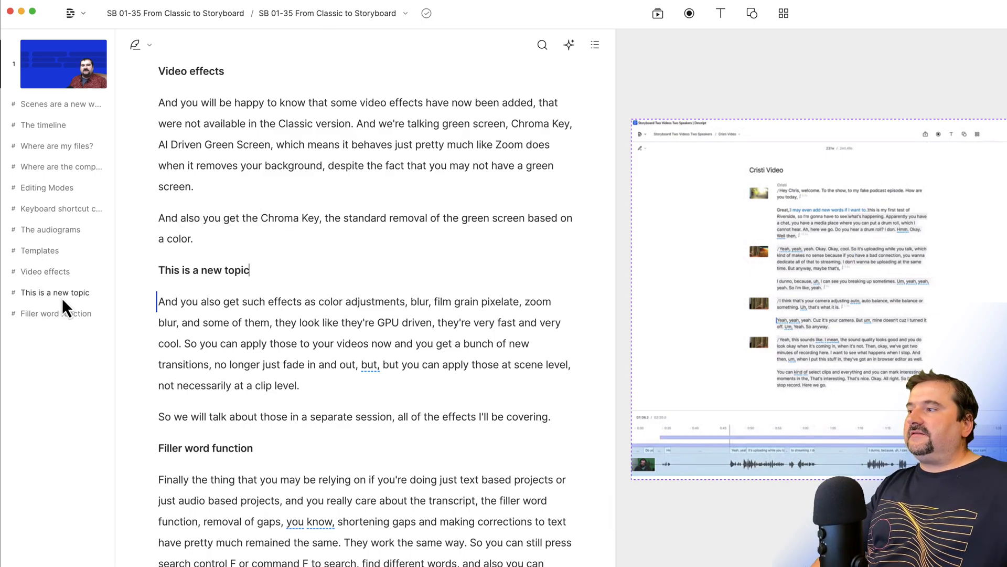
mouse_move(64, 307)
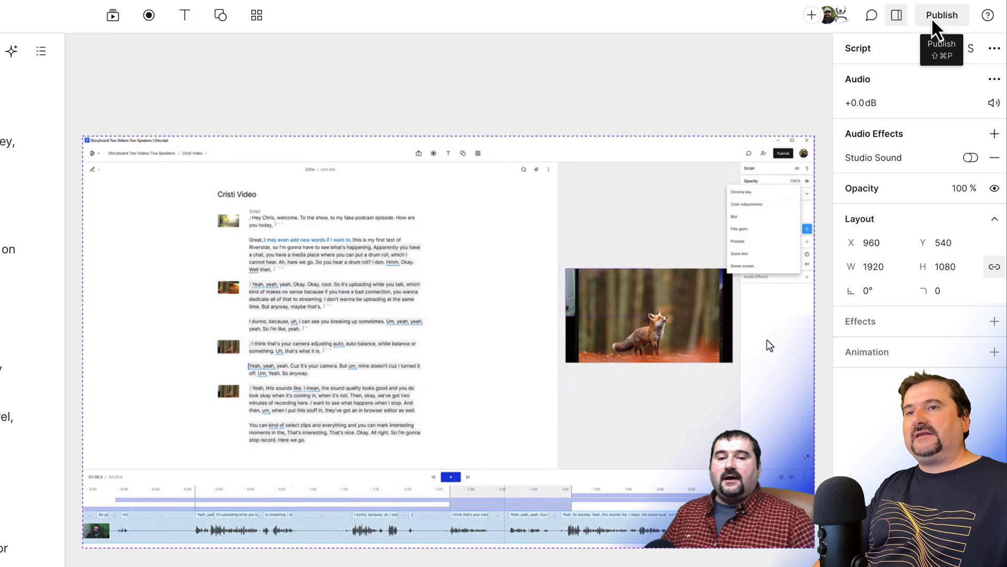
- Set the Publish destination to YouTube
left_click(942, 14)
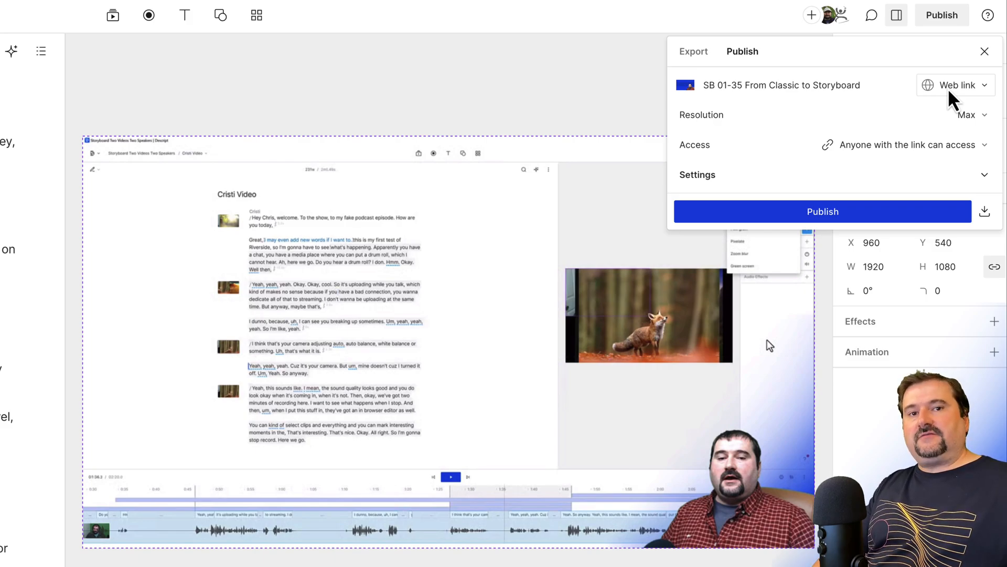
left_click(956, 85)
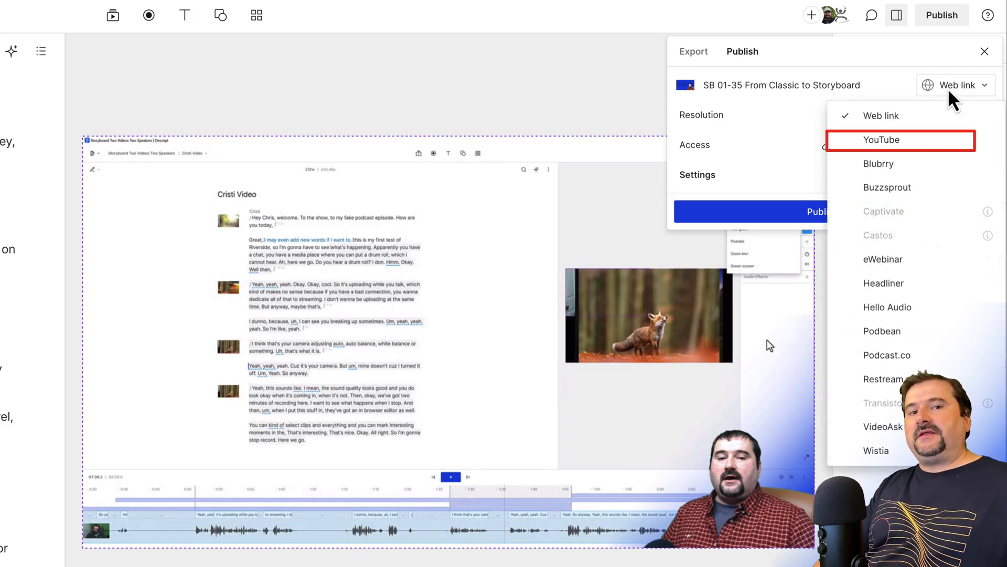
left_click(881, 139)
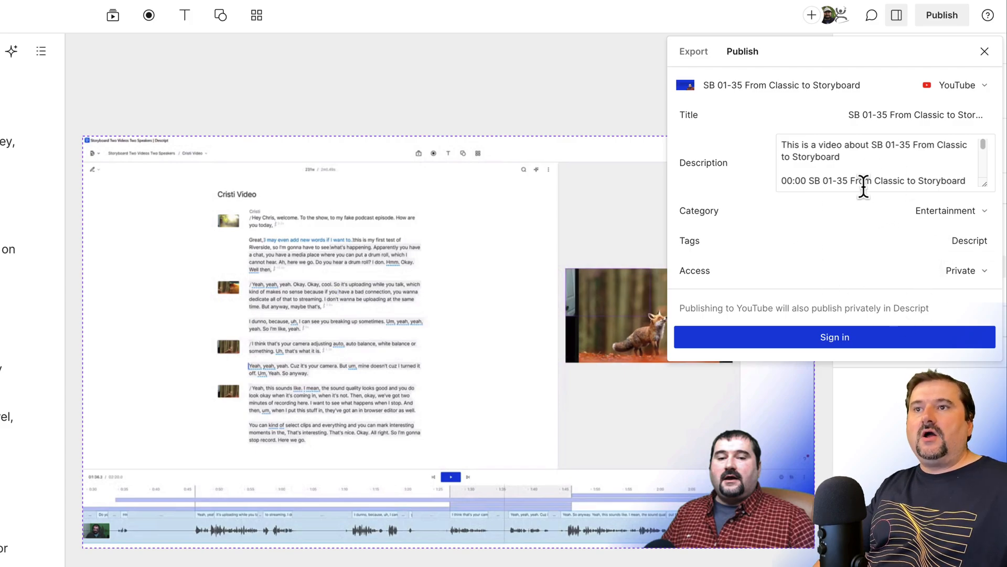
left_click(873, 161)
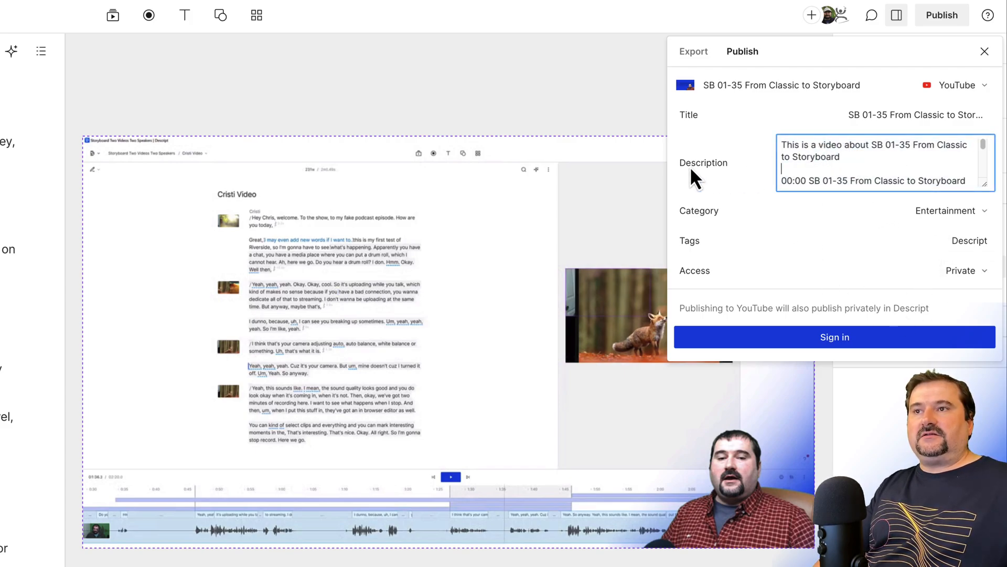
mouse_move(817, 143)
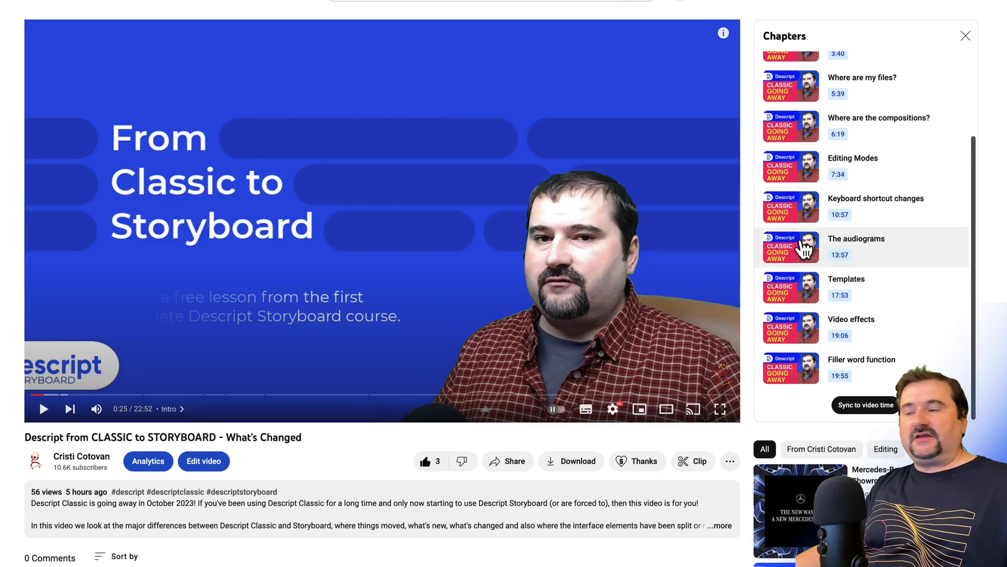
- Expand the video's full description beside the Chapters panel
left_click(720, 524)
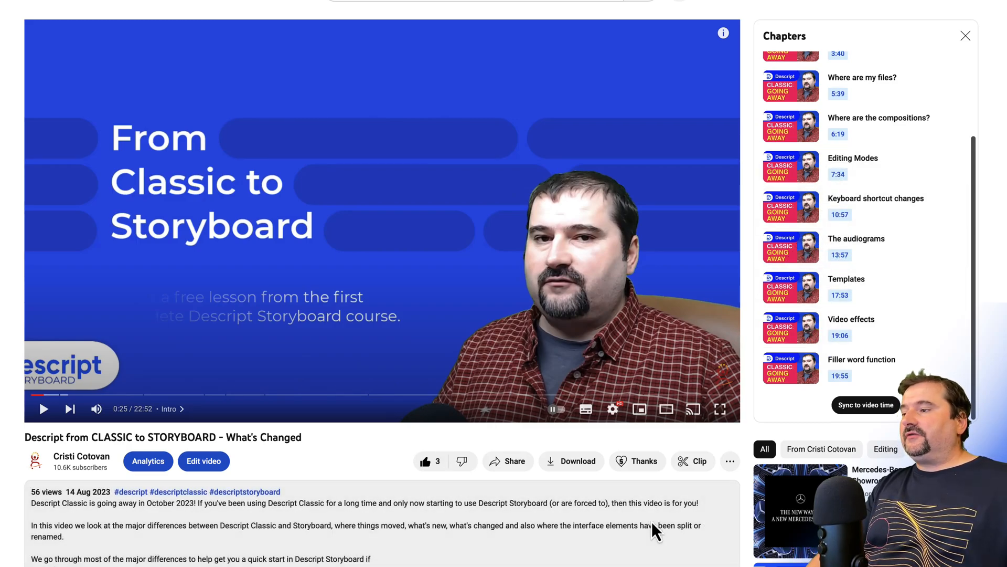